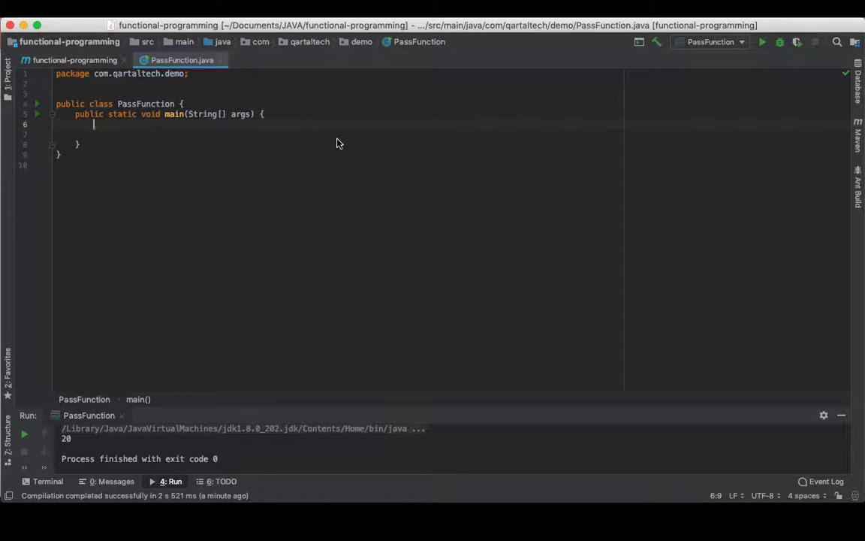
- Call action1(10) from main, create action1(Integer i) printing i, and run it
{"action": "type", "text": "action1(10);"}
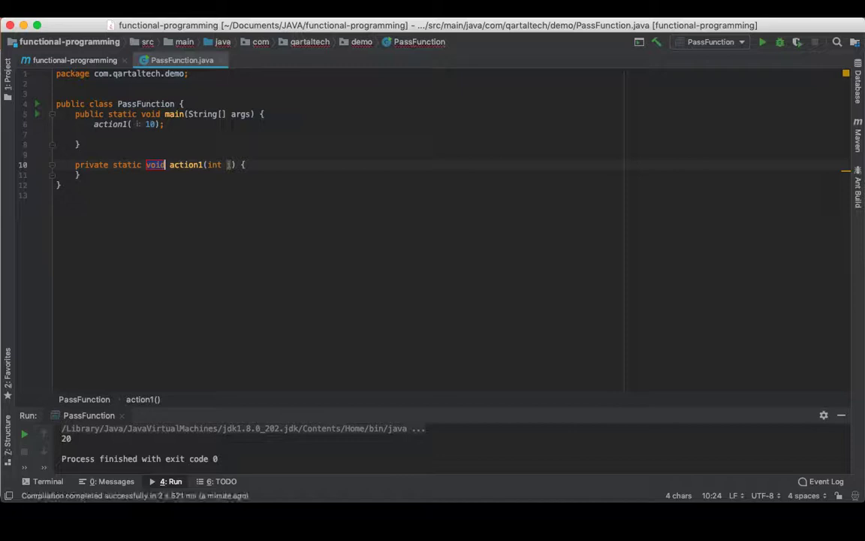
{"action": "type", "text": "Integer"}
{"action": "type", "text": "System.out.println();"}
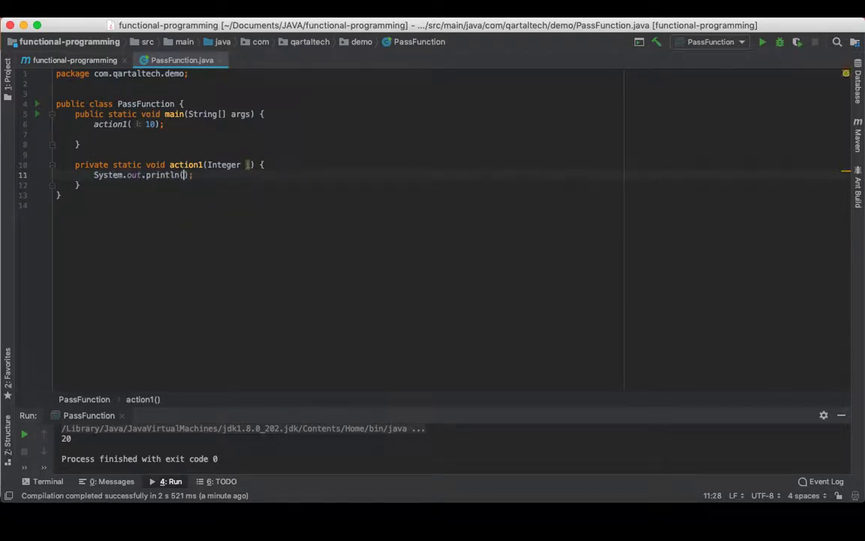
{"action": "type", "text": "i"}
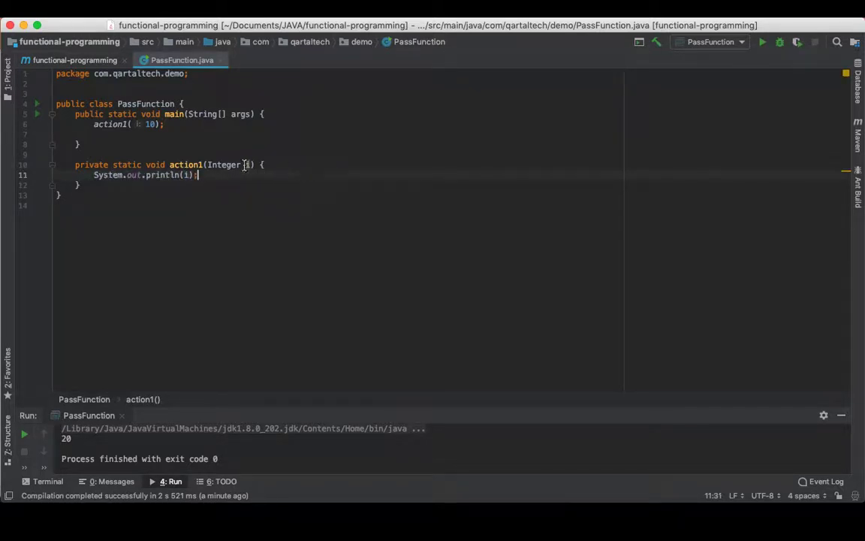
{"action": "left_click", "coordinate": [36, 114]}
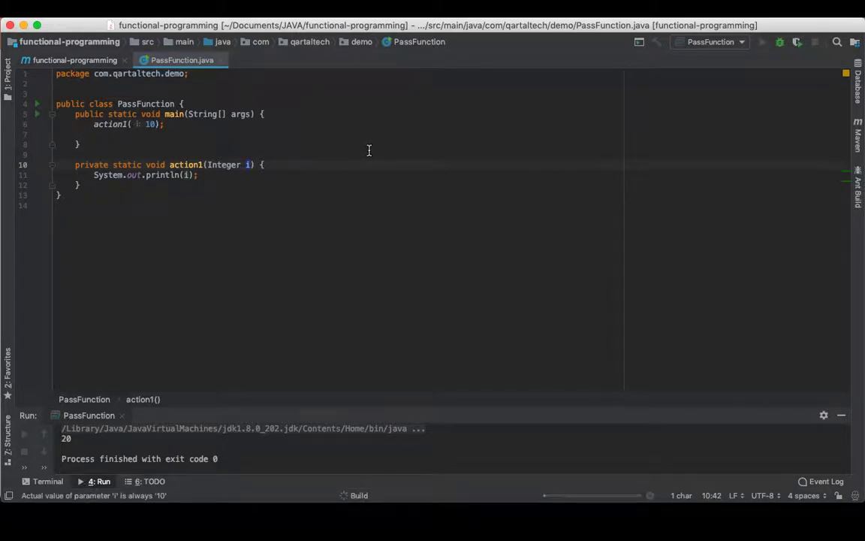
- Check the run output of 10 and return to the action1 method to duplicate it
{"action": "left_click", "coordinate": [23, 433]}
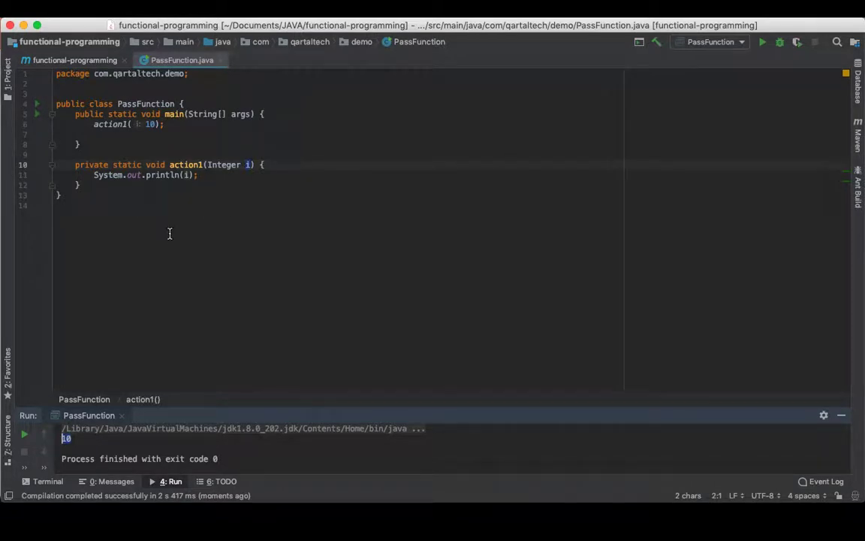
{"action": "left_click", "coordinate": [126, 124]}
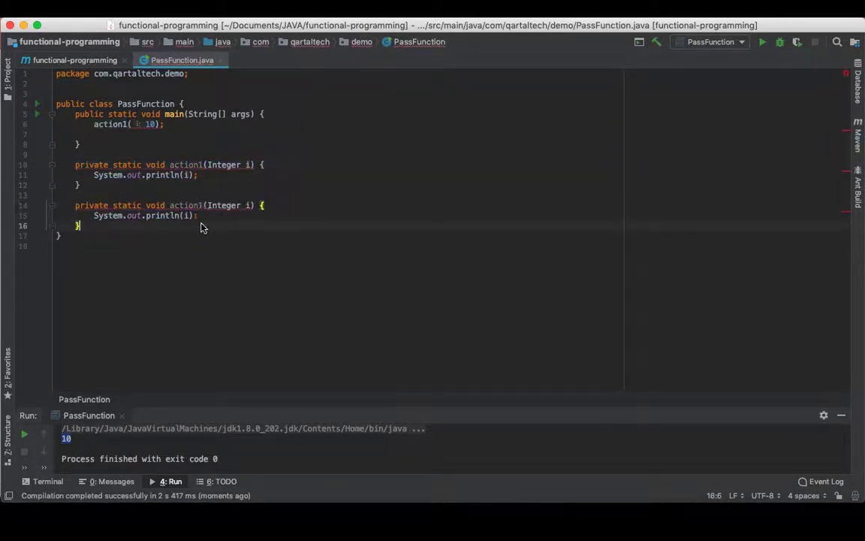
- Make the copy action2 printing i+10, call it from main to print 20, and select it for duplication
{"action": "type", "text": "+10"}
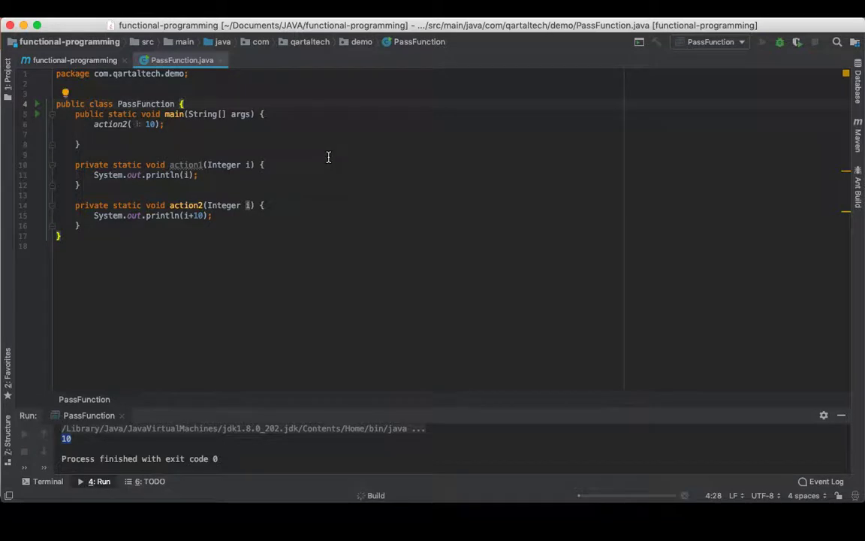
{"action": "left_click", "coordinate": [762, 41]}
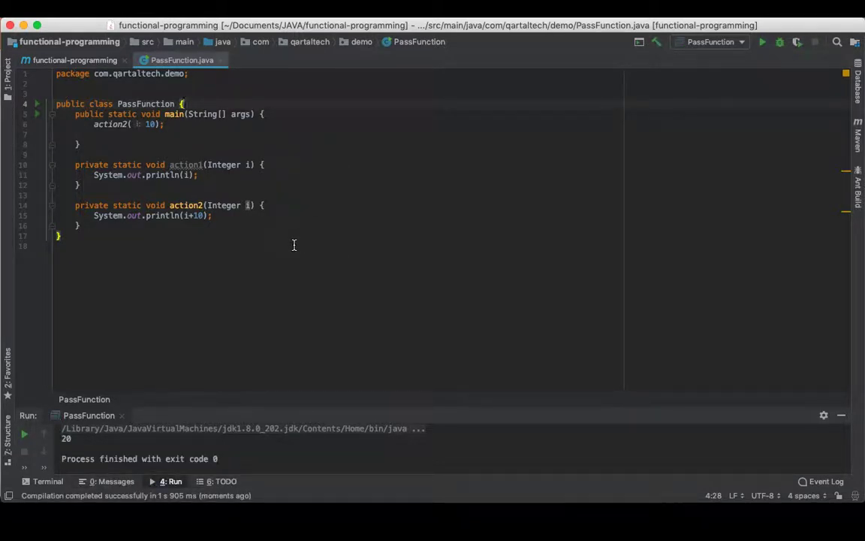
{"action": "left_click_drag", "start_coordinate": [75, 205], "coordinate": [79, 225]}
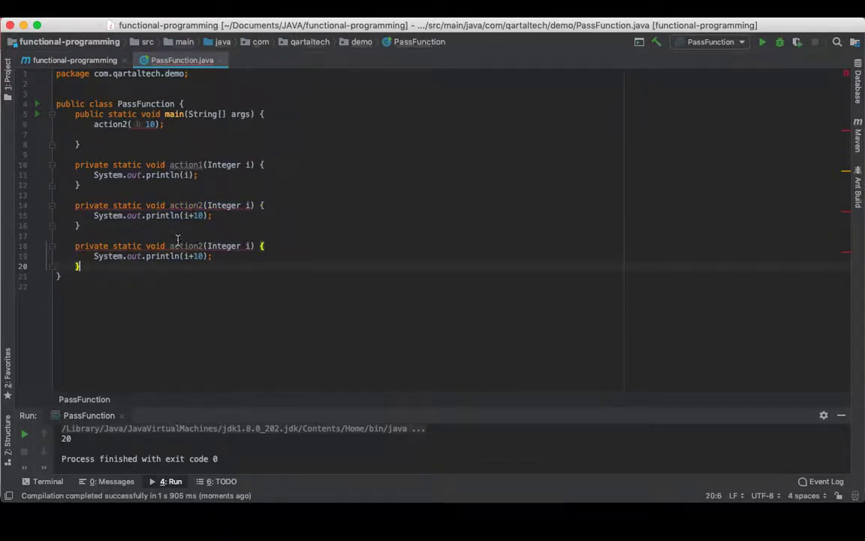
- Rename the copy executeAction(Consumer<Integer> action, Integer i) with body action.accept(i)
{"action": "type", "text": "executeA"}
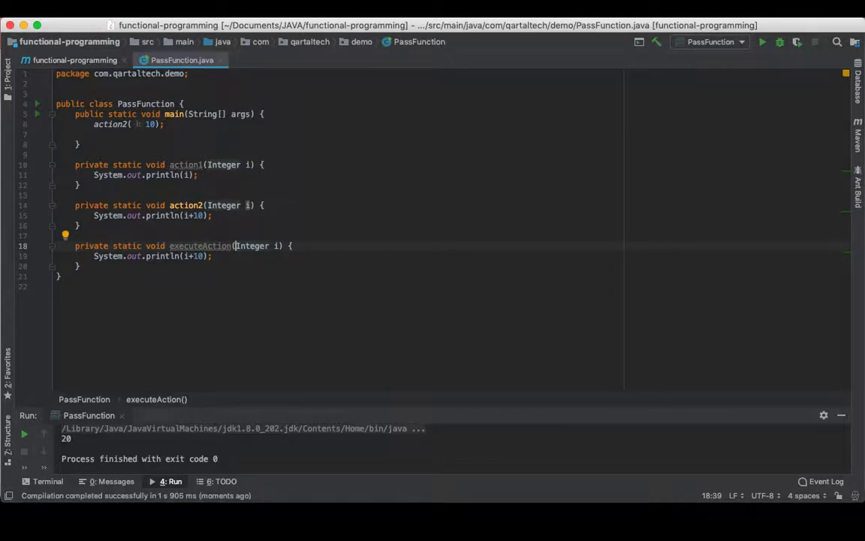
{"action": "type", "text": "Consumer"}
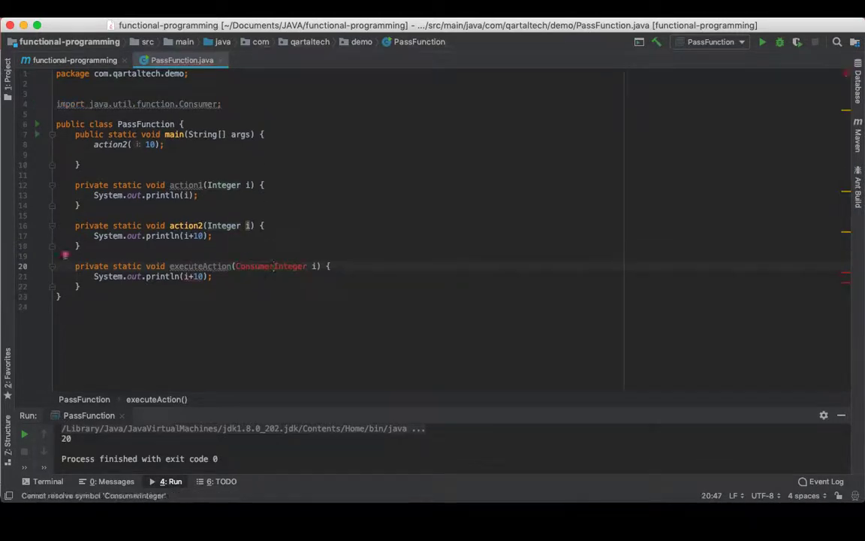
{"action": "type", "text": "<Integer> action,"}
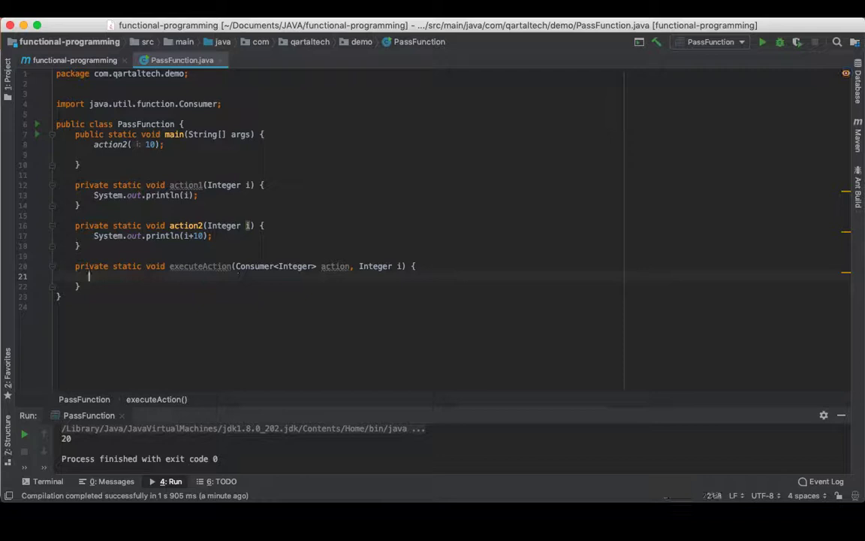
{"action": "type", "text": "ad"}
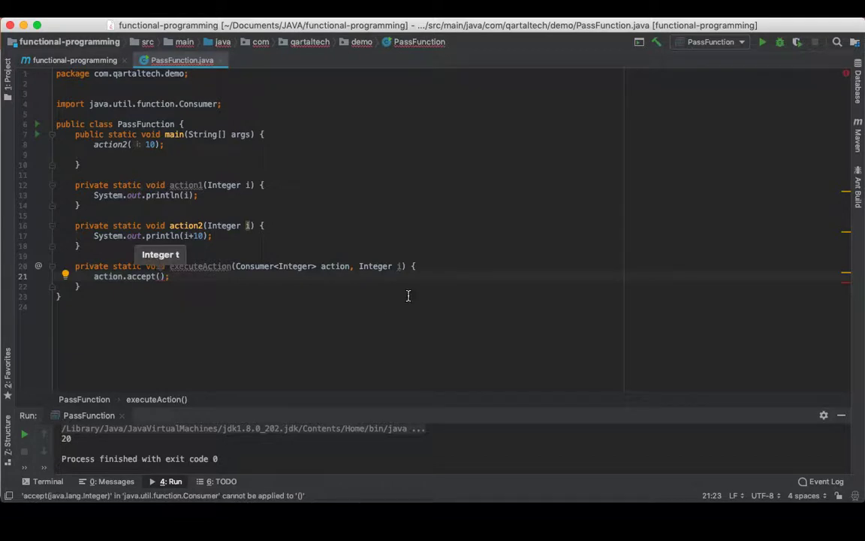
{"action": "type", "text": "i"}
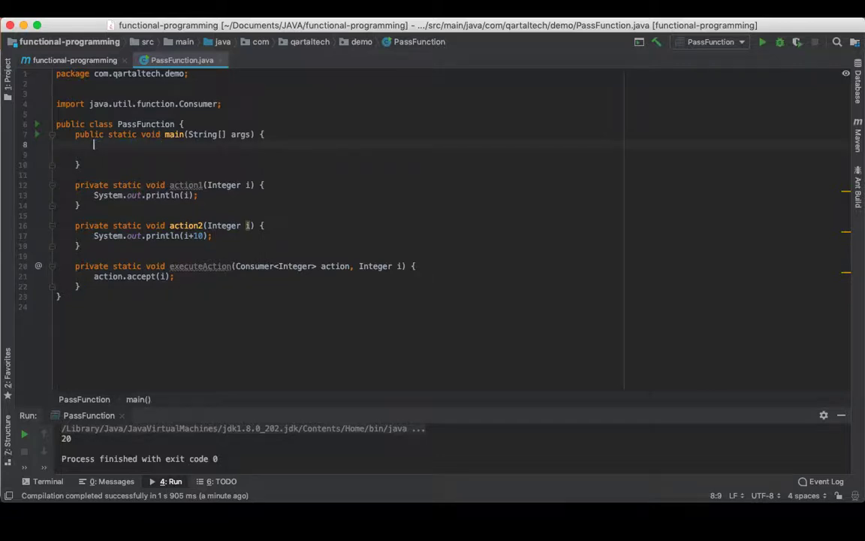
- Define lambda Consumer<Integer> action1 printing i and call executeAction(action1, 10), printing 10
{"action": "type", "text": "executeAction()"}
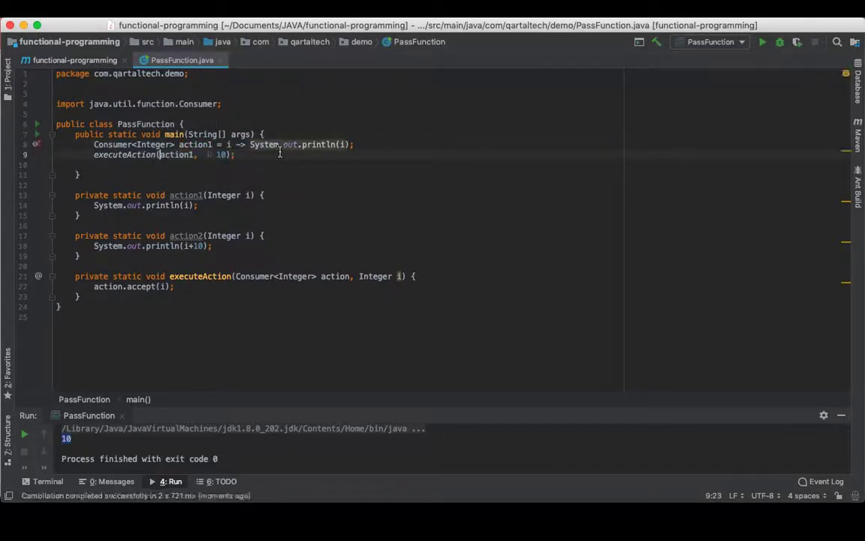
{"action": "double_click", "coordinate": [196, 145]}
{"action": "type", "text": "Consumer<Integer> action2 = i -> System.out.println(i);"}
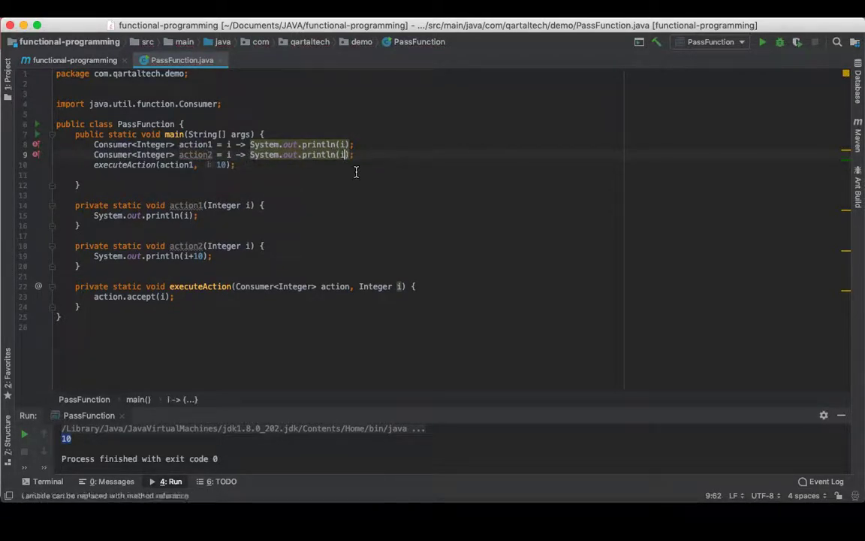
- Add lambda action2 printing i+10, pass it to executeAction with 10, and run to print 20
{"action": "type", "text": "+10"}
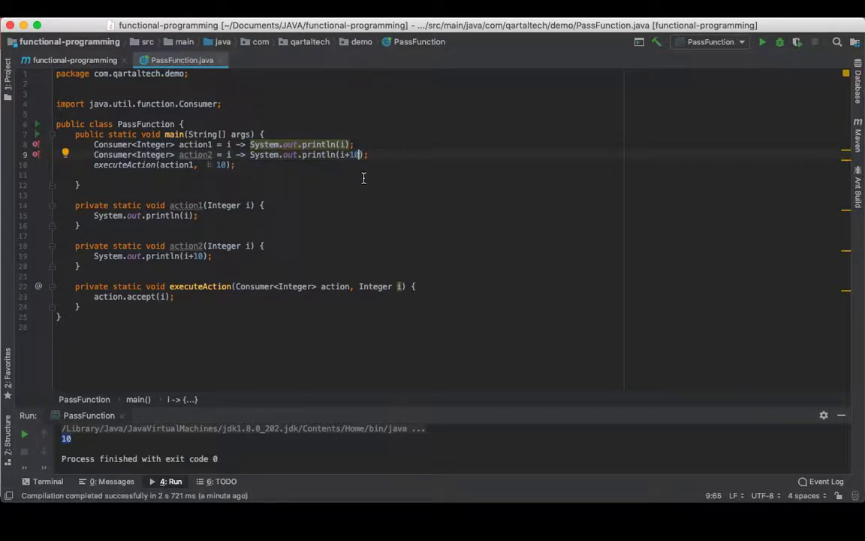
{"action": "double_click", "coordinate": [196, 155]}
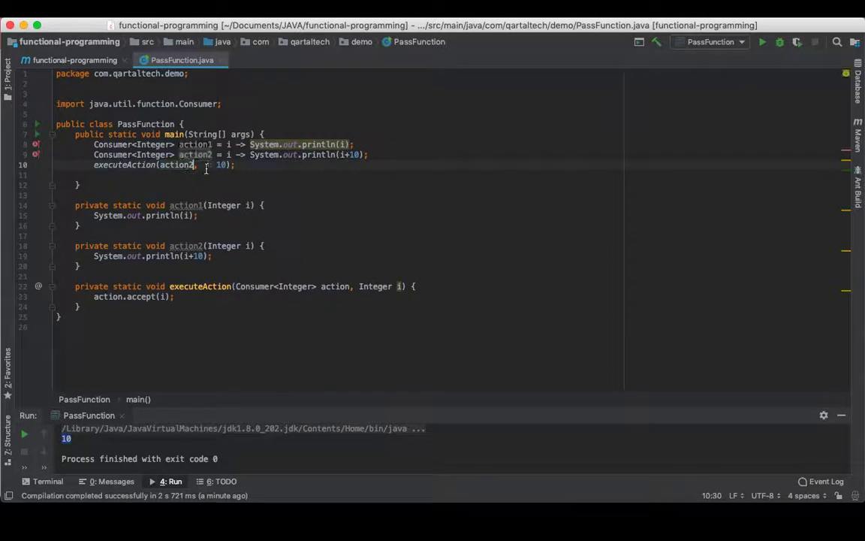
{"action": "left_click", "coordinate": [36, 124]}
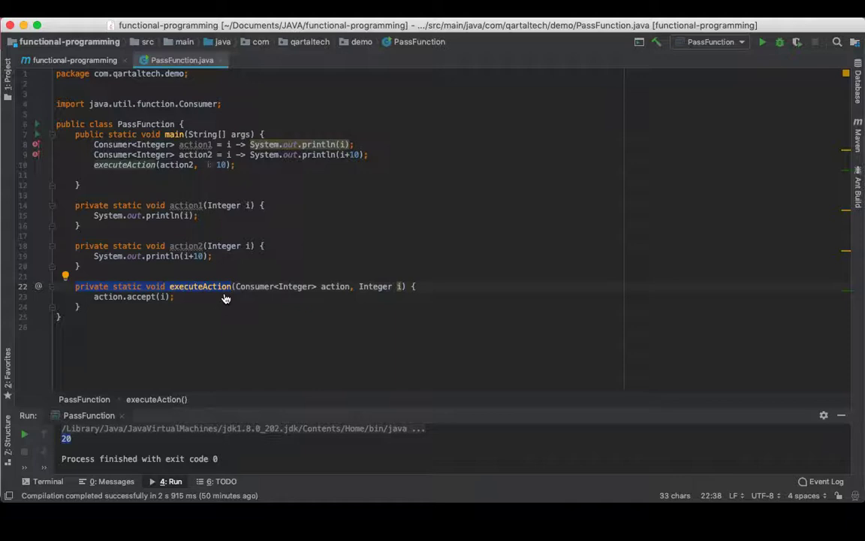
{"action": "mouse_move", "coordinate": [323, 291]}
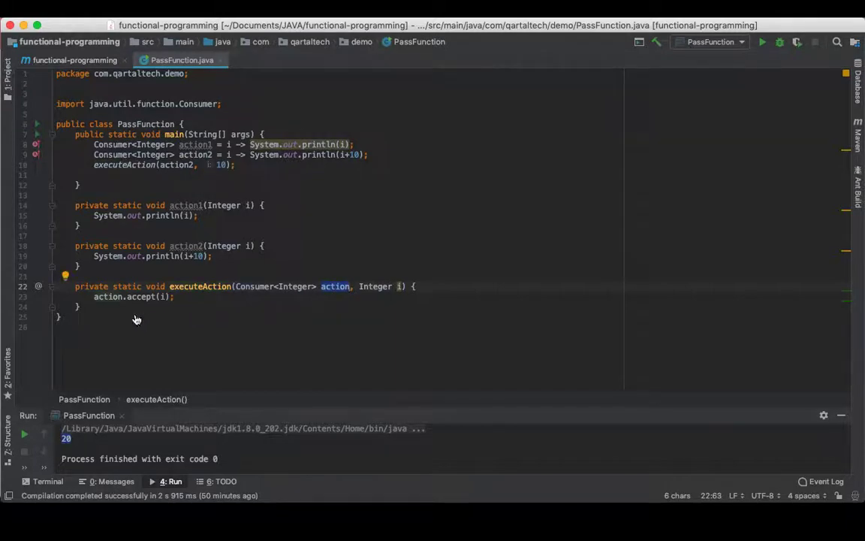
{"action": "mouse_move", "coordinate": [224, 311]}
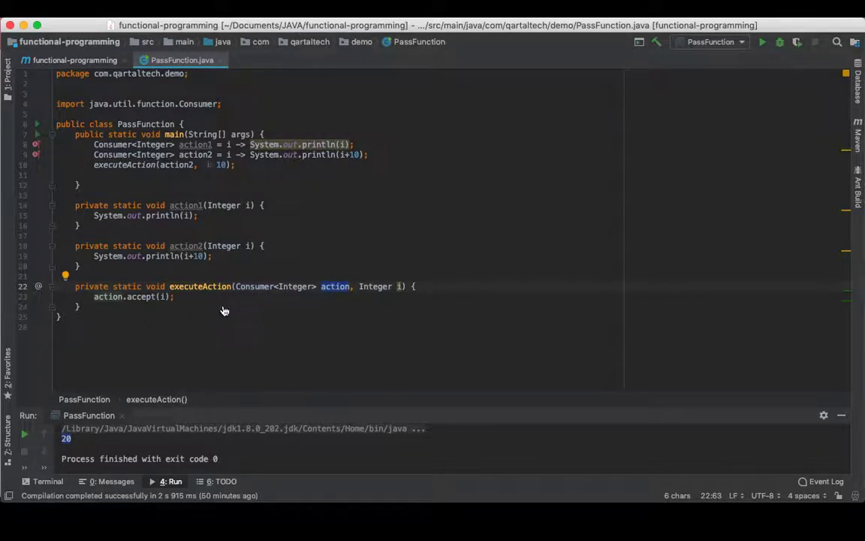